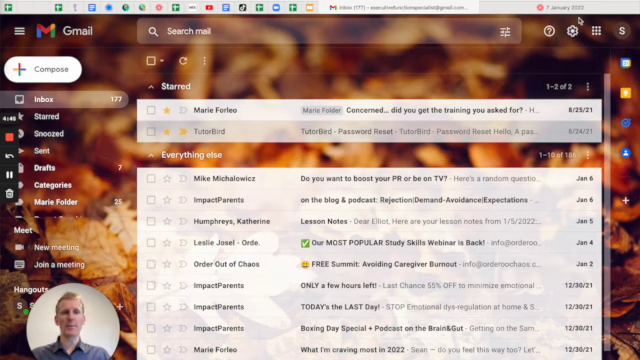
mouse_move(569, 31)
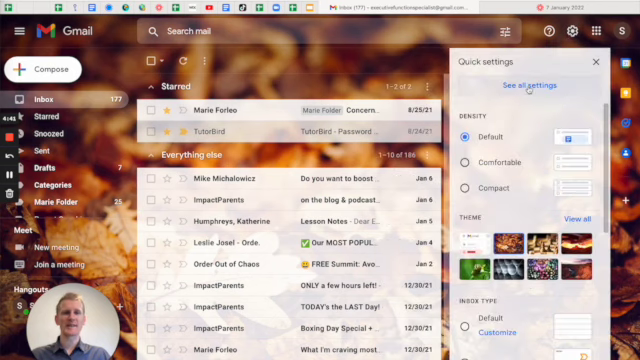
- Open Gmail's full settings page to reach the Advanced Templates option
click(524, 85)
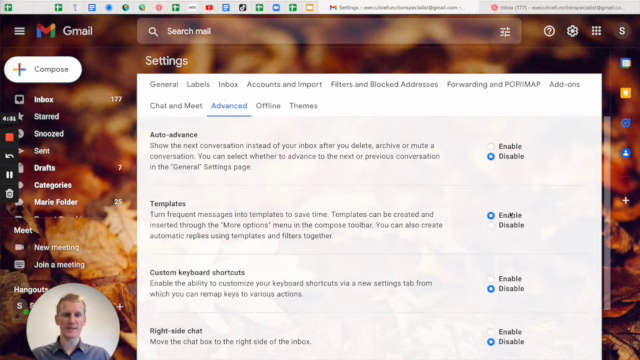
- Enable Templates in Advanced settings and scroll down toward Save Changes
click(490, 215)
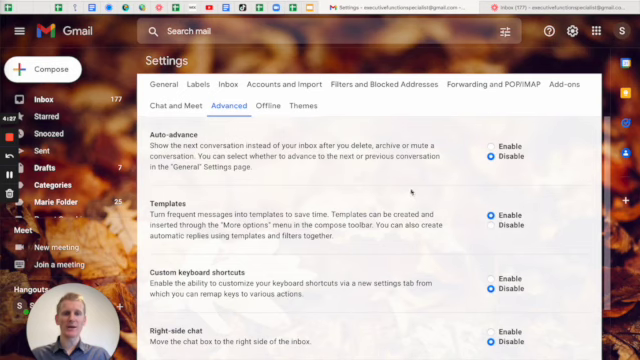
scroll(down, 3)
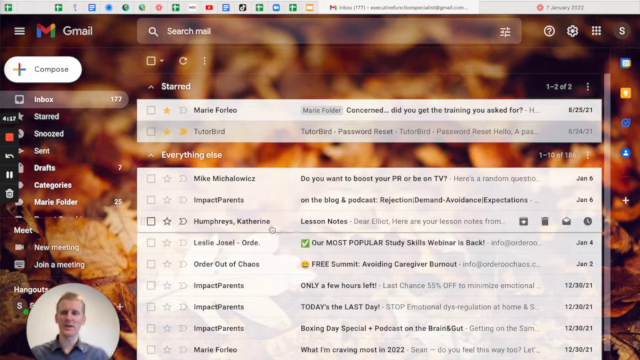
- Switch to the EF Specialists Parent Resource Guide browser tab
click(42, 68)
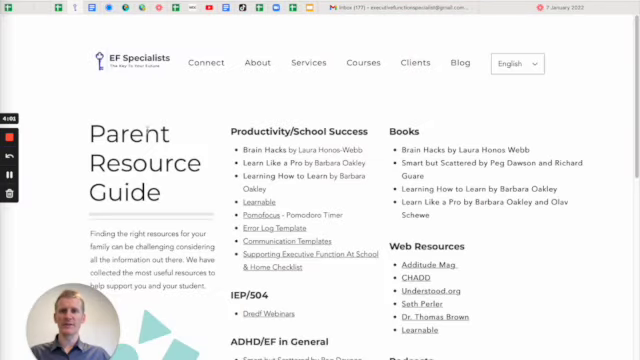
- Open the Communication Templates Google Doc from the Productivity/School Success links
click(308, 62)
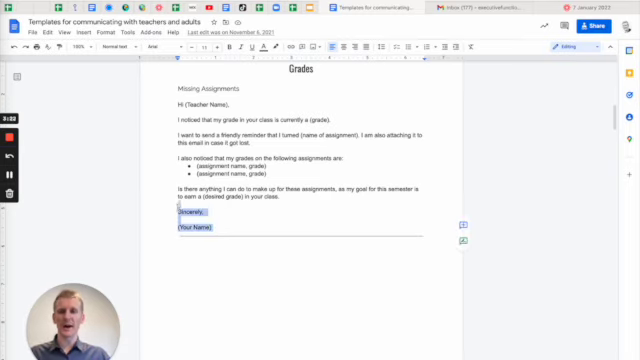
- Copy the Missing Assignments email text from the Google Doc
key(ctrl+a)
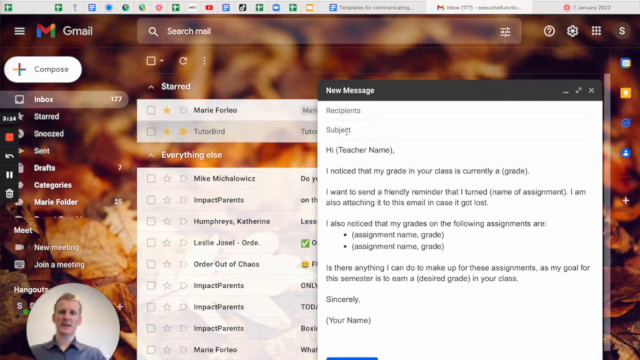
- Type the subject 'Meeting my goal in your class' into the draft
text(MEr)
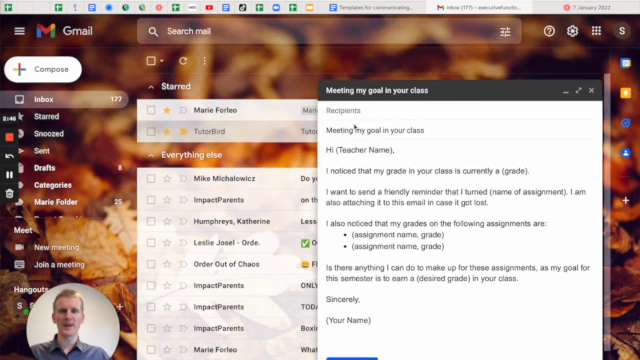
- Save the draft as a new template and close the message
click(360, 110)
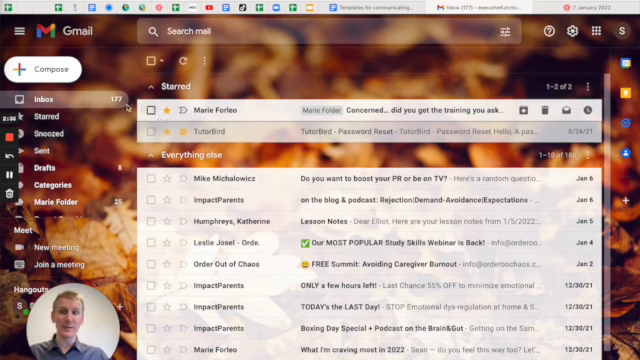
- Fill a new message with the 'Meeting my goal in your class' template, then close it
click(42, 69)
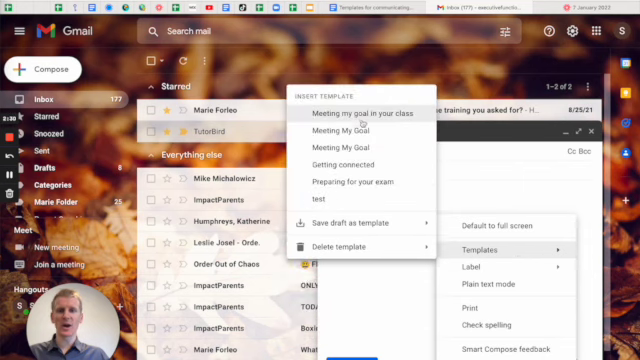
click(348, 113)
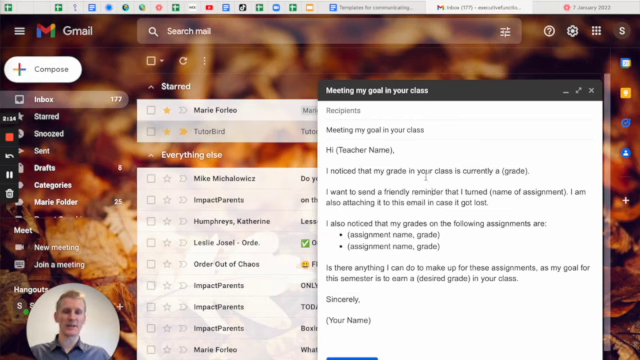
click(594, 90)
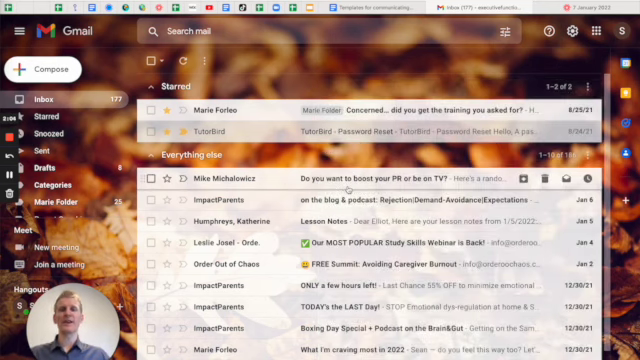